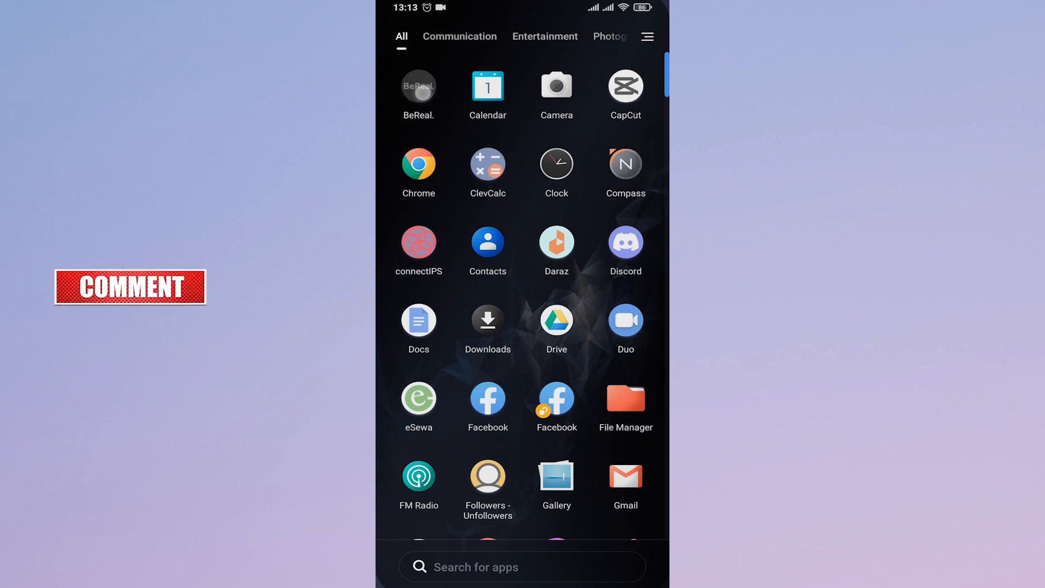
Step: Launch BeReal from the Android app drawer to begin sign-up as Taylor
{"action": "left_click", "coordinate": [418, 86]}
{"action": "type", "text": "Taylor"}
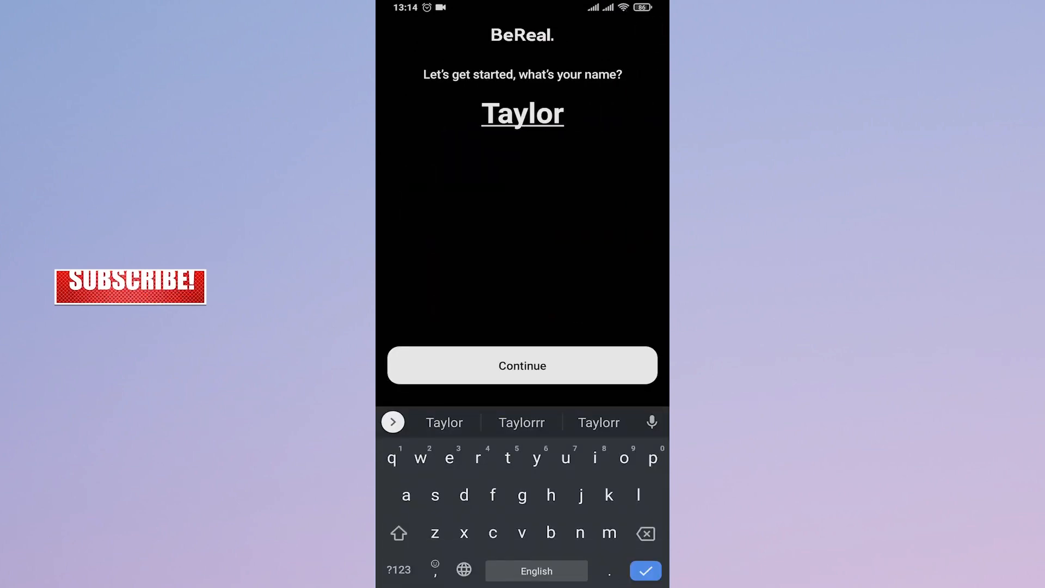
Step: Confirm the name Taylor and advance sign-up to the verification code screen
{"action": "left_click", "coordinate": [522, 366]}
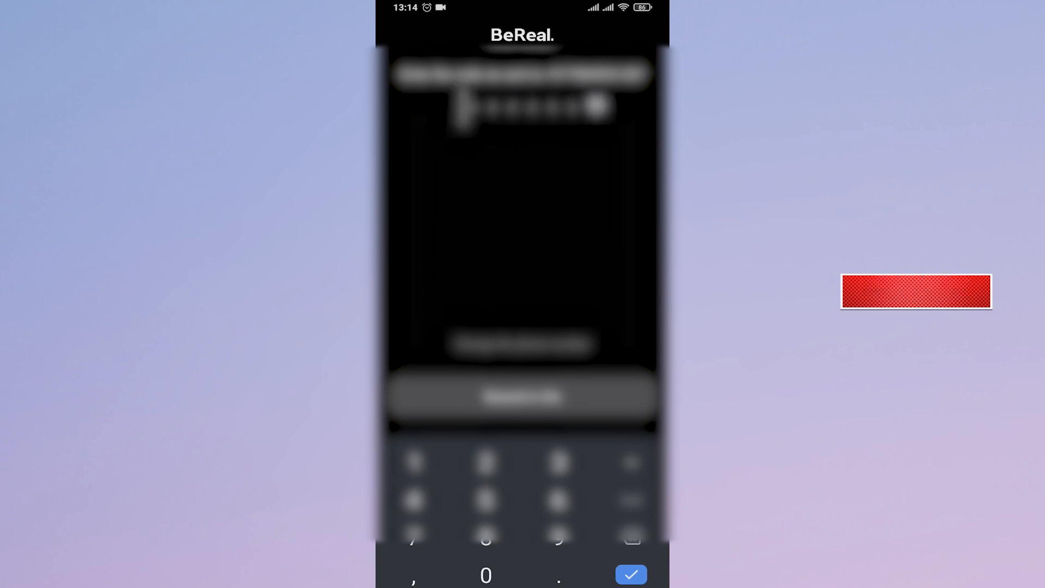
Step: Submit the verification code and dismiss the notification shade to reach the empty My Friends feed
{"action": "left_click", "coordinate": [630, 574]}
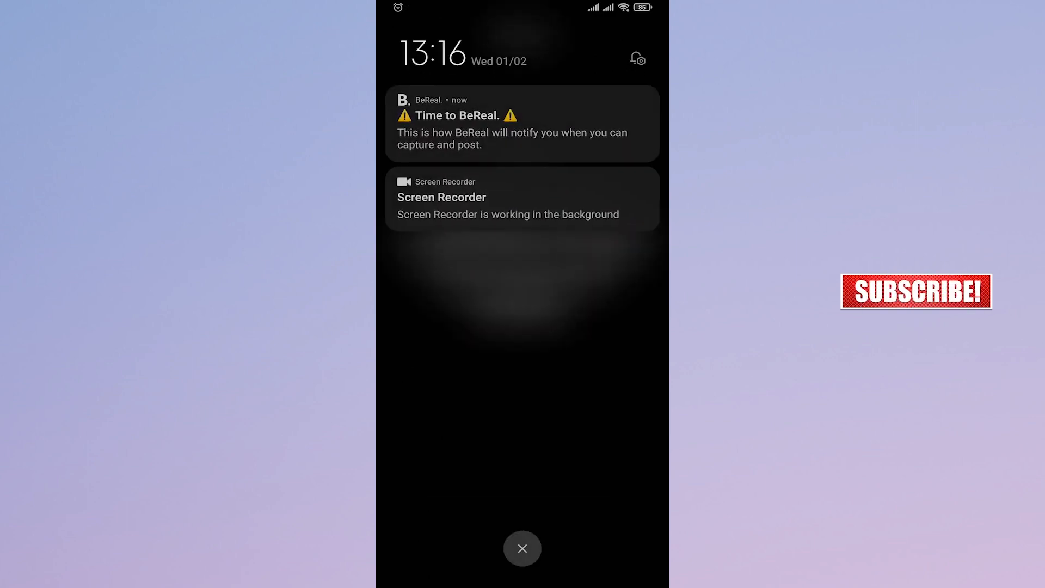
{"action": "left_click", "coordinate": [521, 123]}
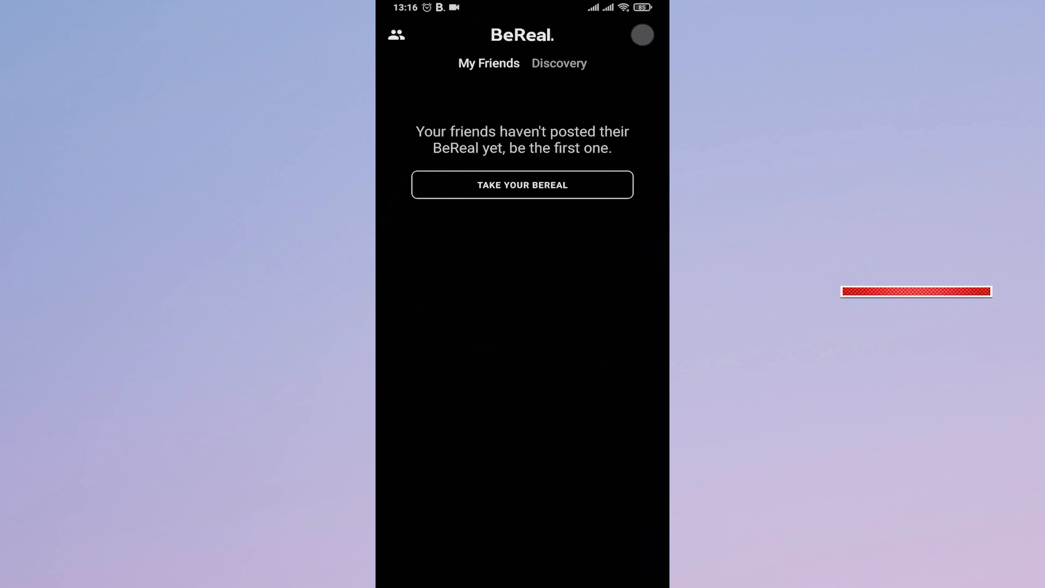